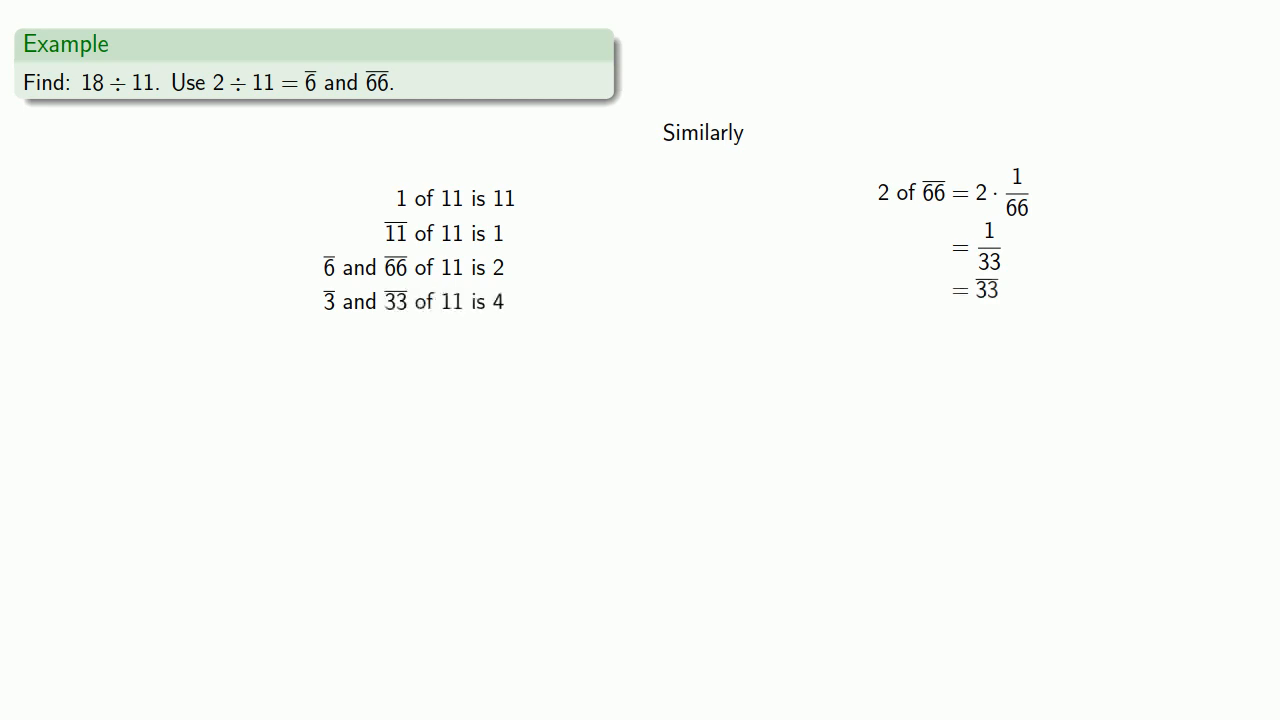
- Highlight the opening line "1 of 11 is 11" on the slide
double_click(454, 198)
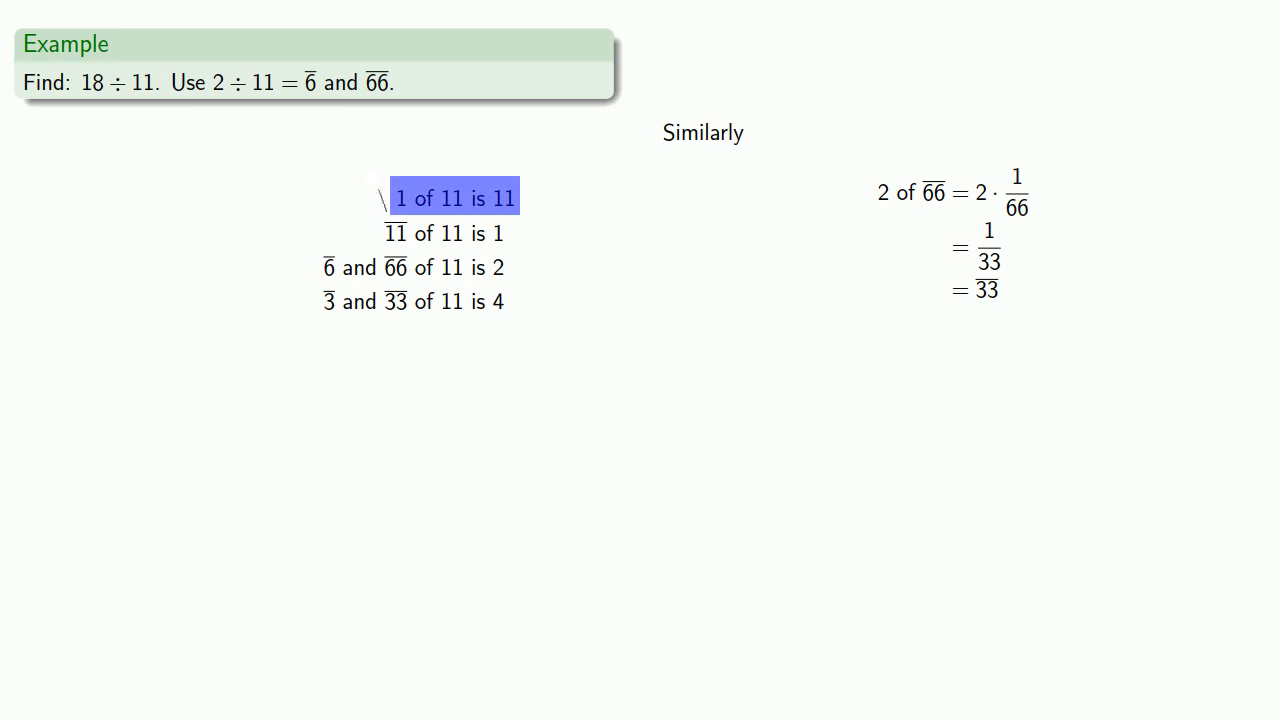